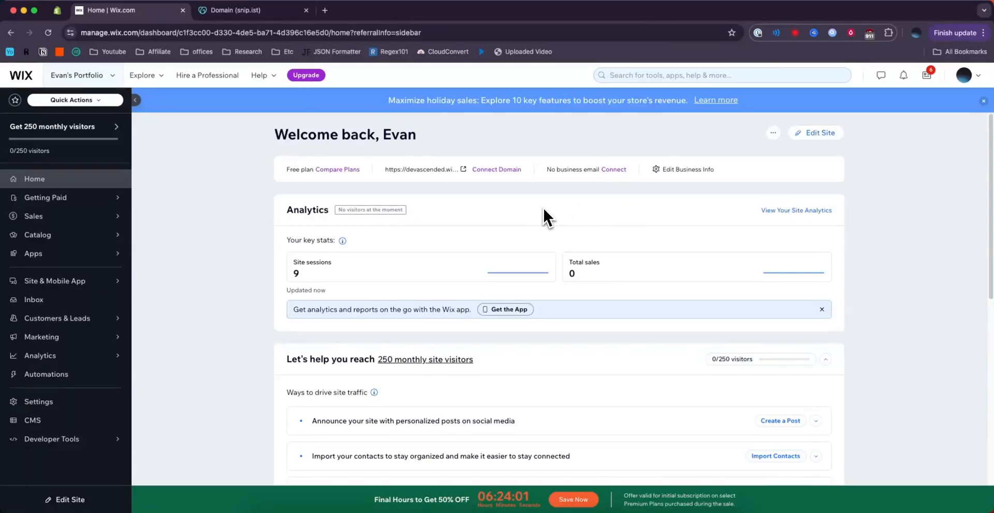
{"action": "mouse_move", "coordinate": [606, 223]}
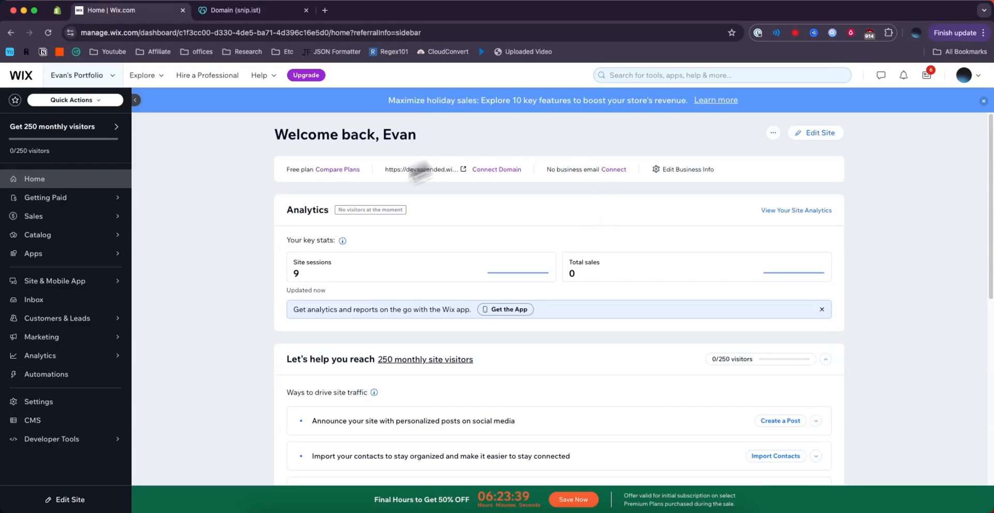
{"action": "mouse_move", "coordinate": [494, 398]}
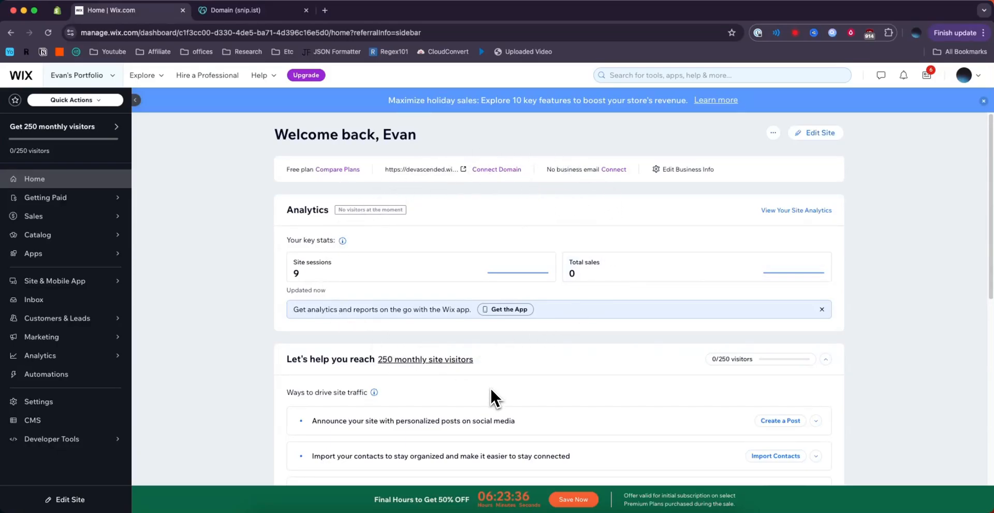
{"action": "mouse_move", "coordinate": [420, 169]}
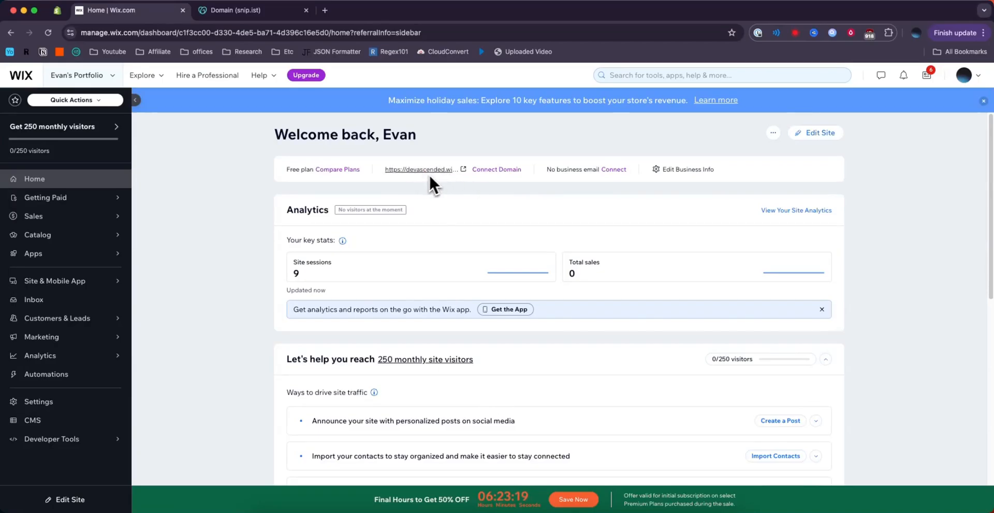
- Open the free Wix portfolio site in a new tab, then move to the GoDaddy snip.ist domain tab
{"action": "left_click", "coordinate": [420, 169]}
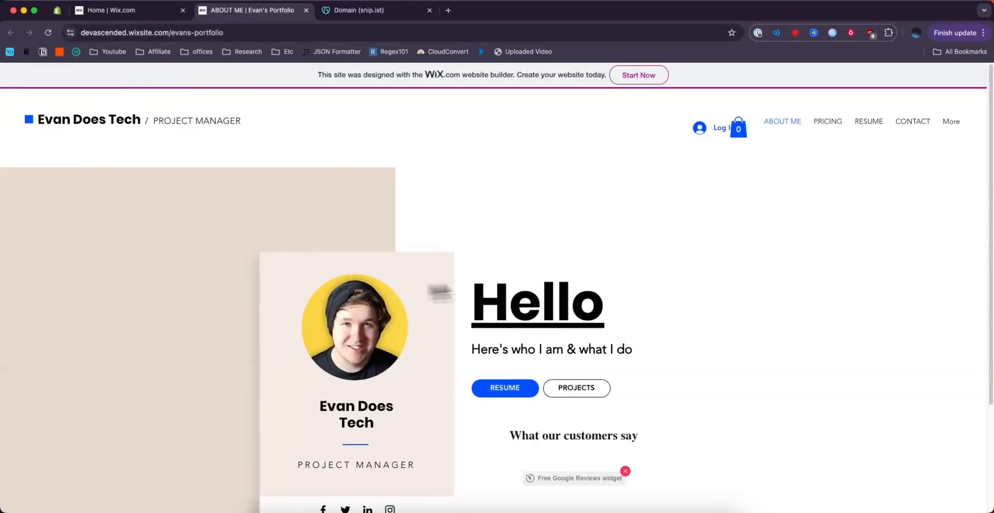
{"action": "left_click", "coordinate": [126, 10]}
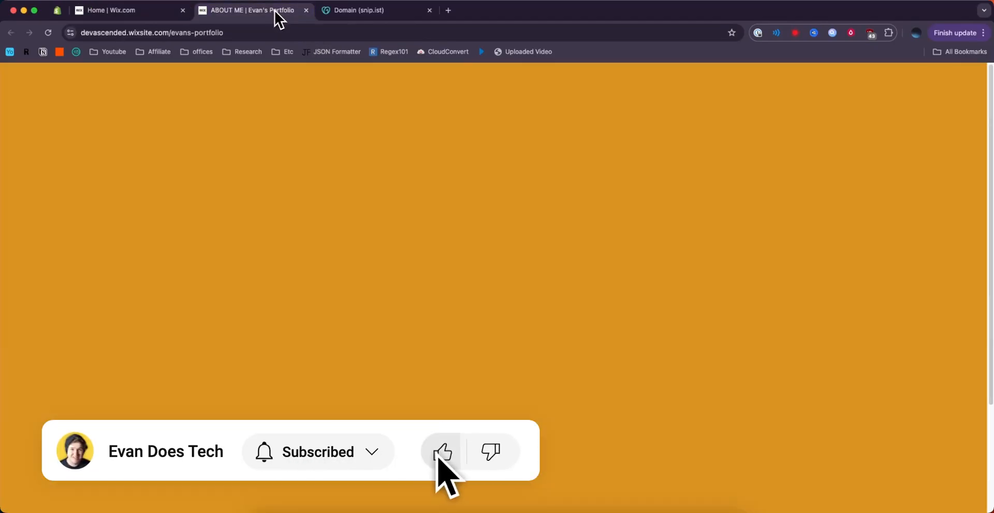
{"action": "left_click", "coordinate": [359, 10]}
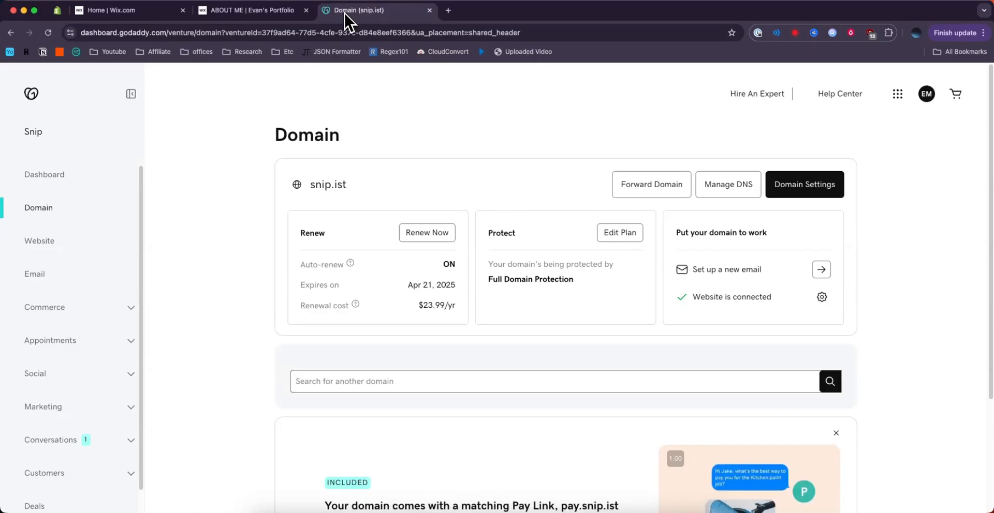
{"action": "mouse_move", "coordinate": [80, 212]}
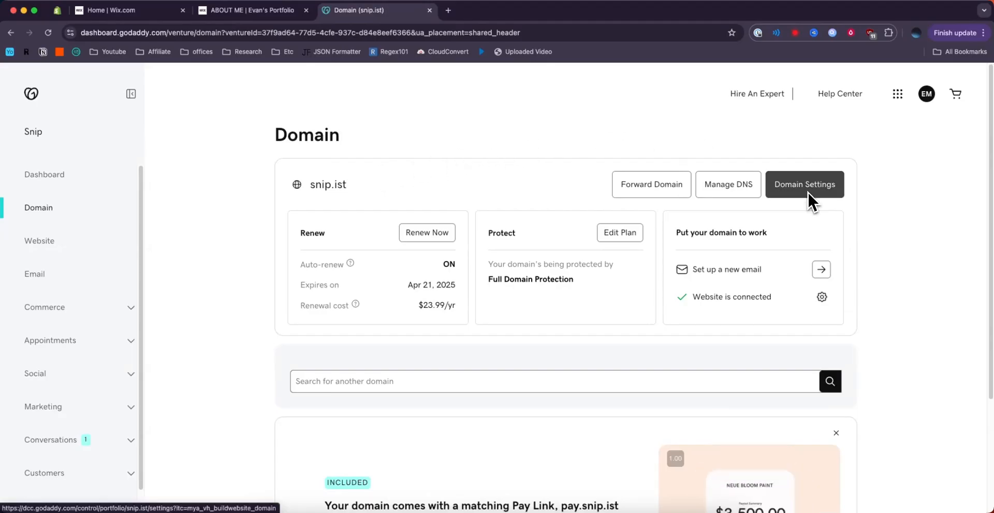
- Open snip.ist Domain Settings, go to Forwarding, and start adding domain forwarding
{"action": "left_click", "coordinate": [803, 184]}
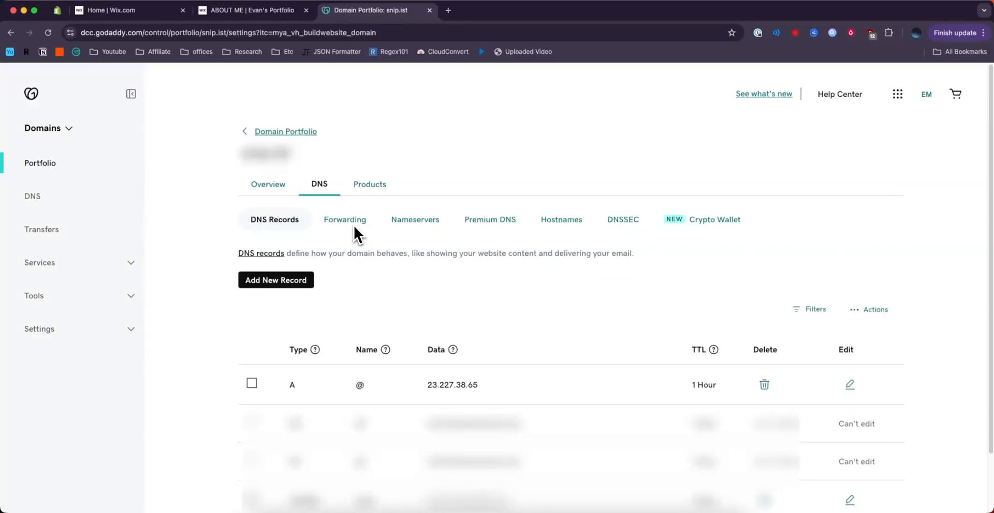
{"action": "left_click", "coordinate": [345, 219]}
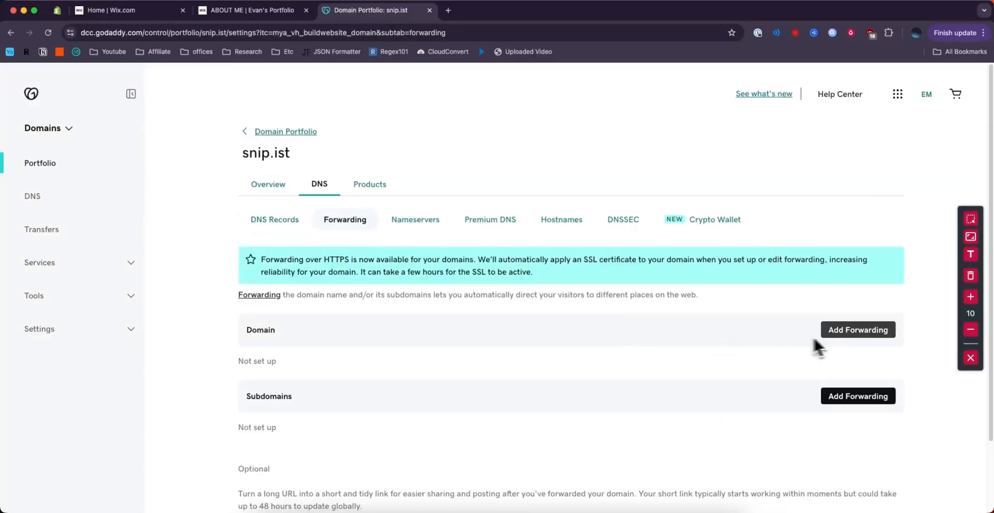
{"action": "left_click", "coordinate": [857, 329]}
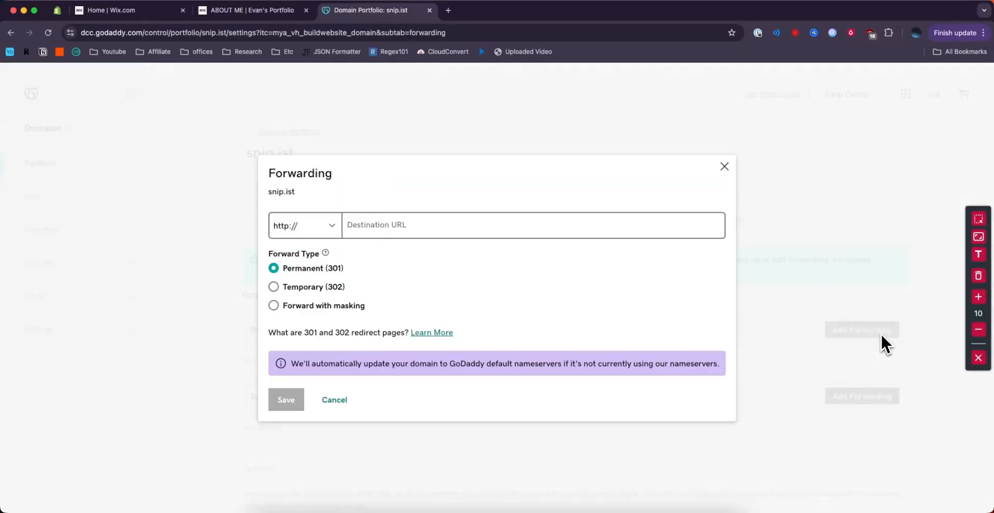
- Copy the Wix site address and paste it as the destination URL
{"action": "left_click", "coordinate": [251, 11]}
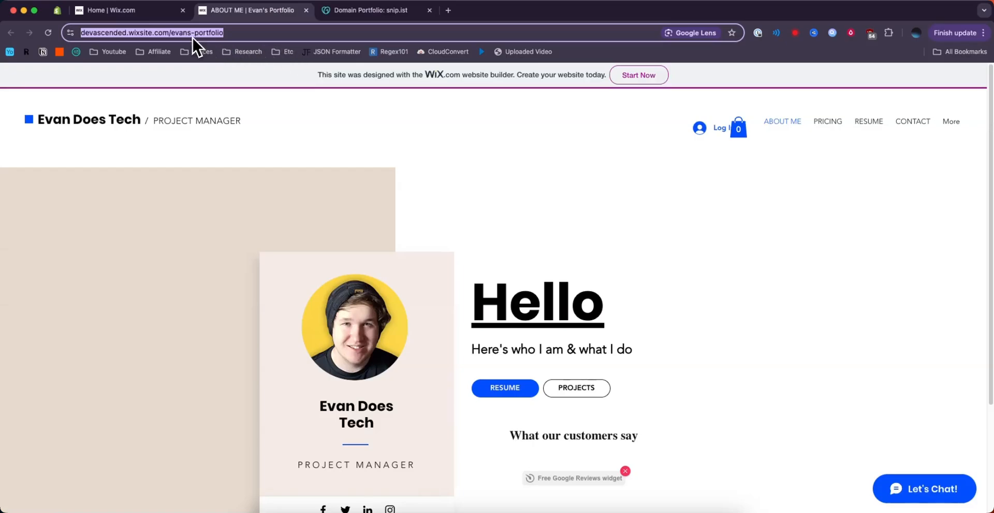
{"action": "left_click", "coordinate": [370, 10]}
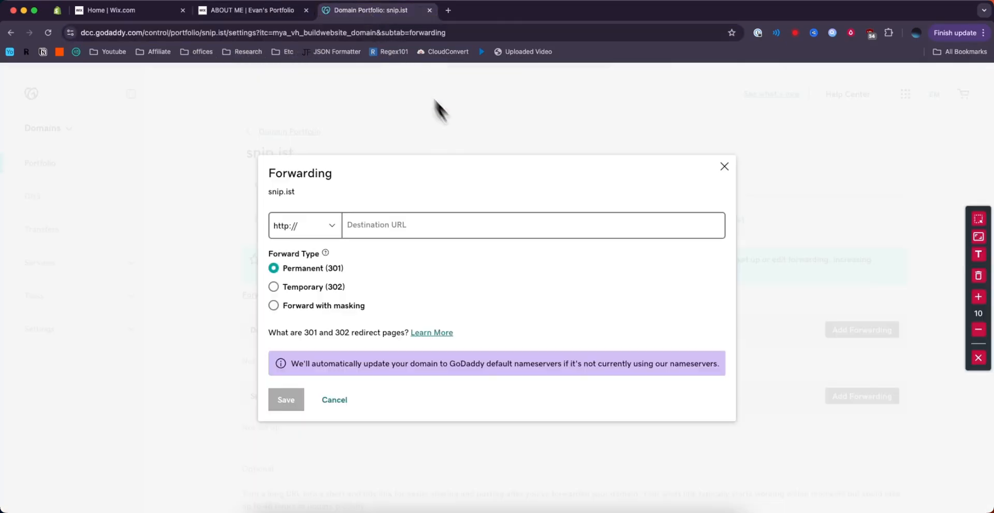
{"action": "left_click", "coordinate": [303, 225]}
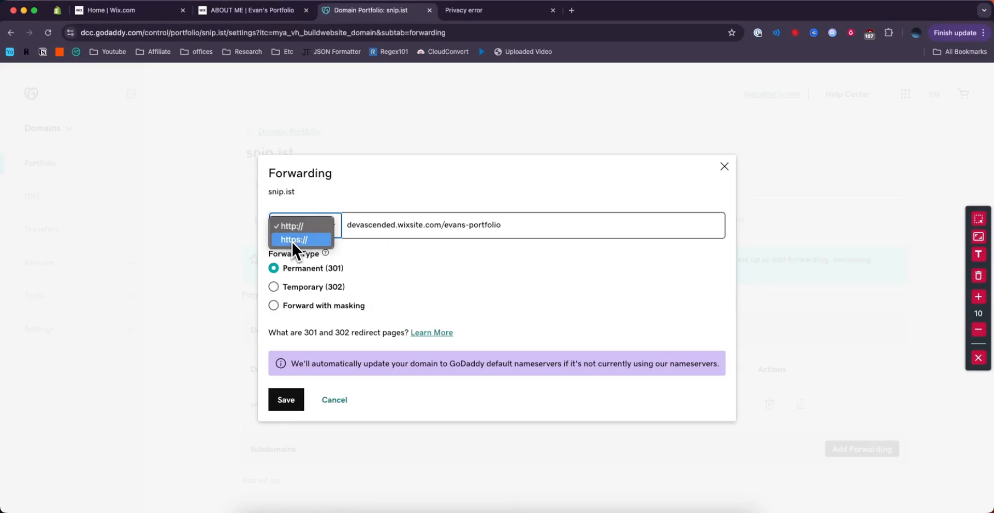
{"action": "left_click", "coordinate": [293, 240]}
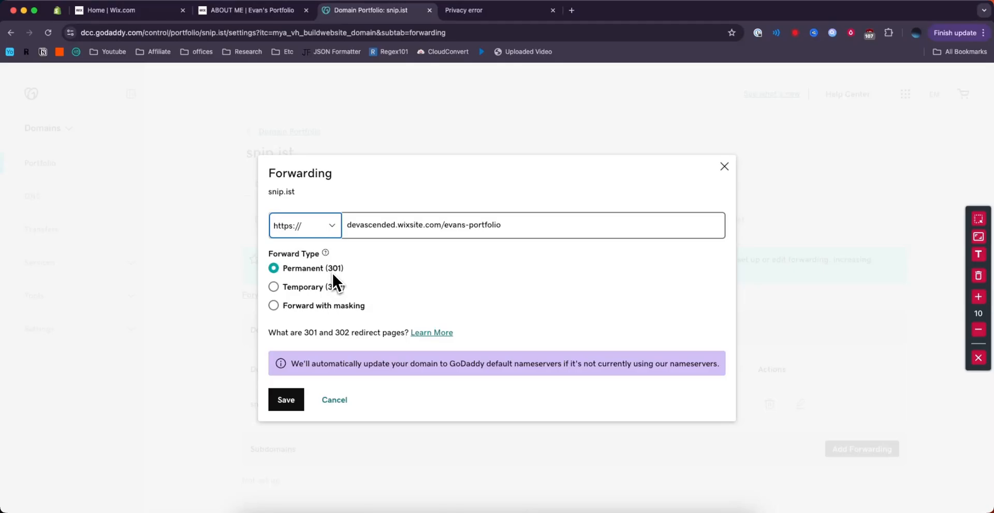
{"action": "left_click", "coordinate": [285, 400]}
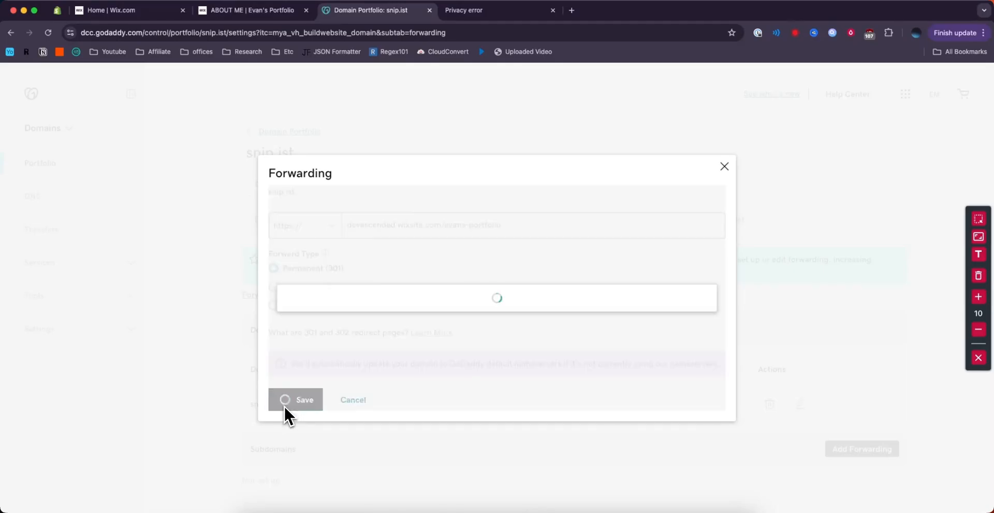
{"action": "left_click", "coordinate": [296, 400]}
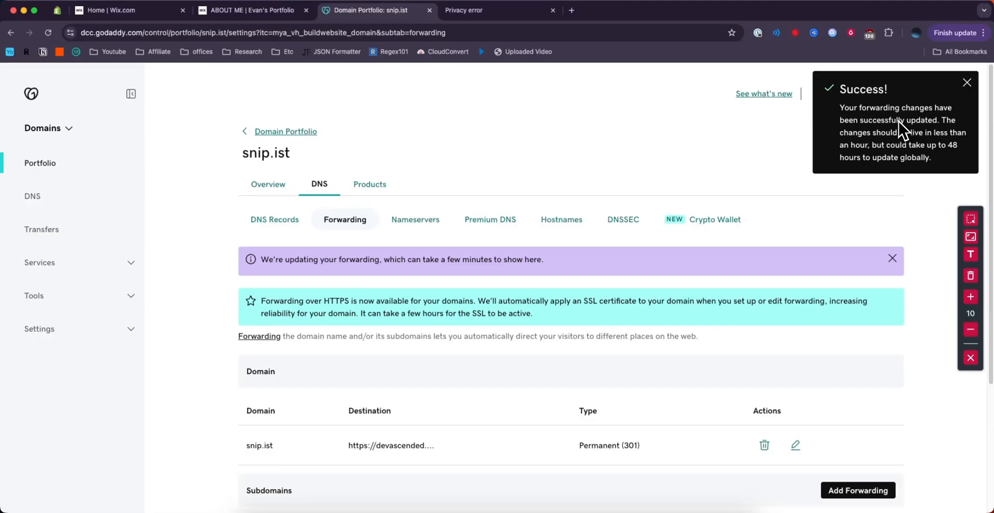
{"action": "mouse_move", "coordinate": [915, 162]}
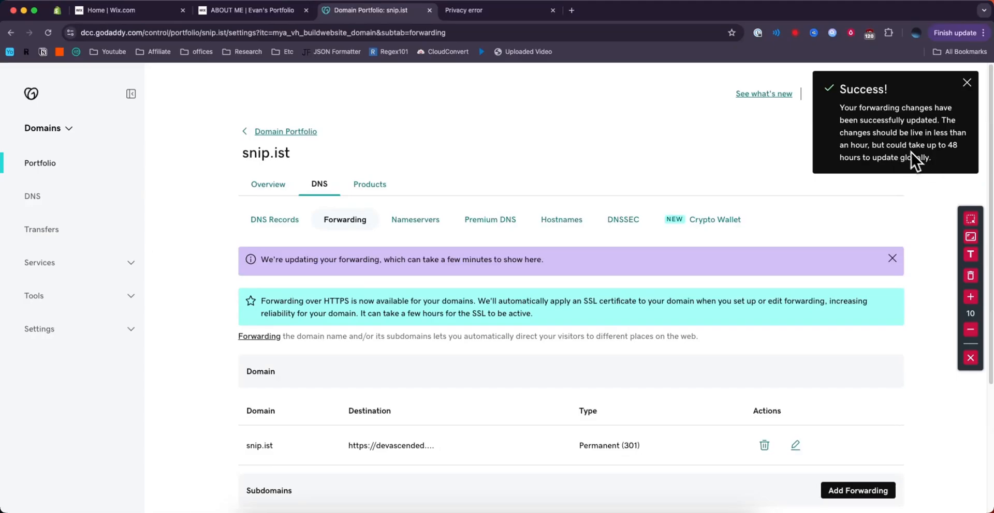
- Copy the snip.ist domain name and switch to the spare tab for testing
{"action": "double_click", "coordinate": [265, 153]}
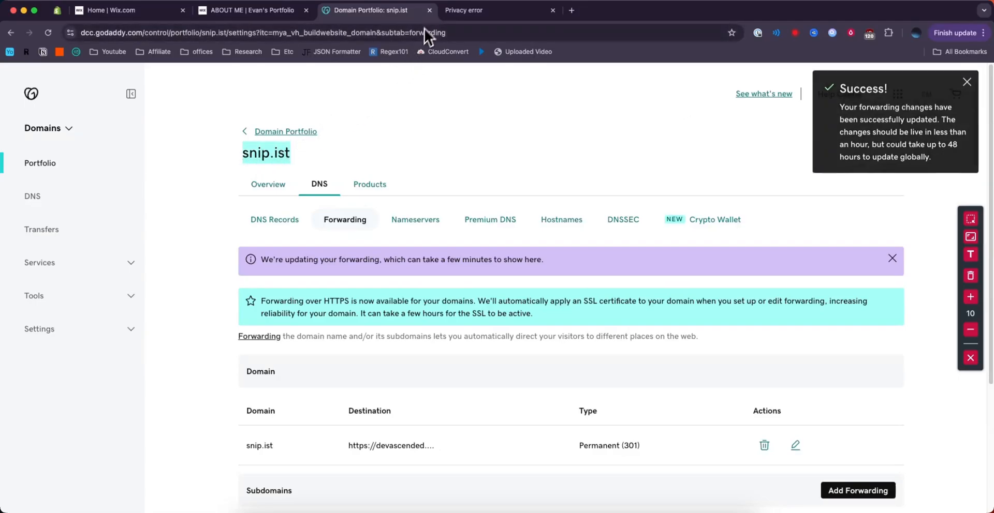
{"action": "left_click", "coordinate": [571, 10]}
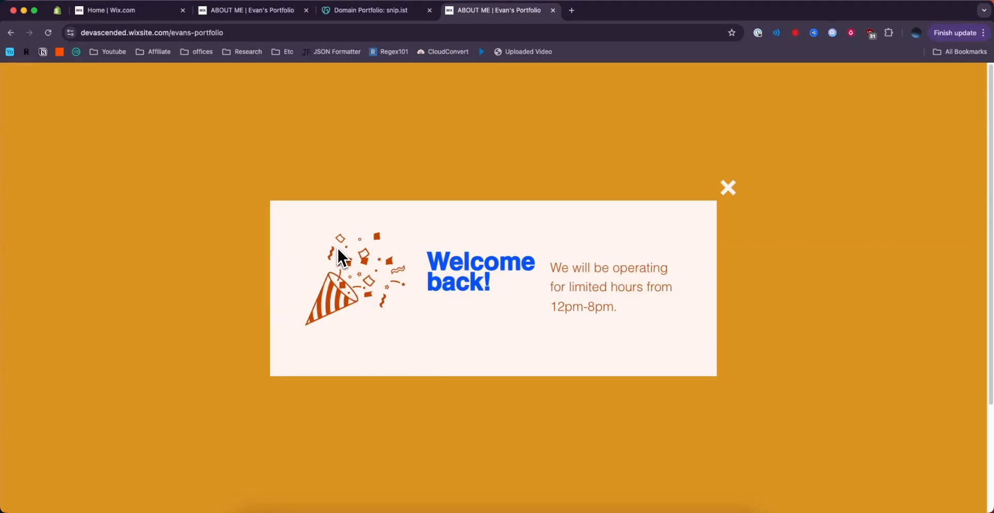
- Close the welcome pop-up on the Wix portfolio loaded via snip.ist
{"action": "left_click", "coordinate": [727, 188]}
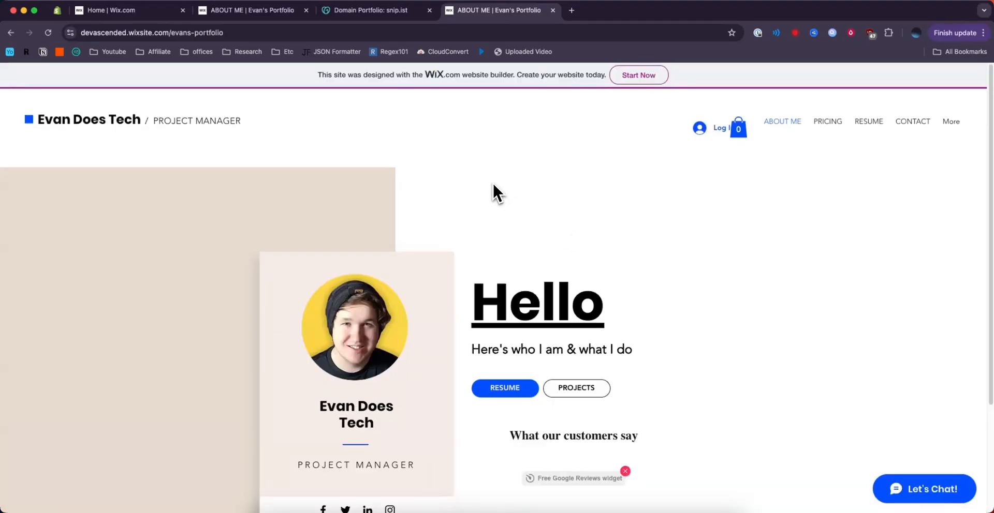